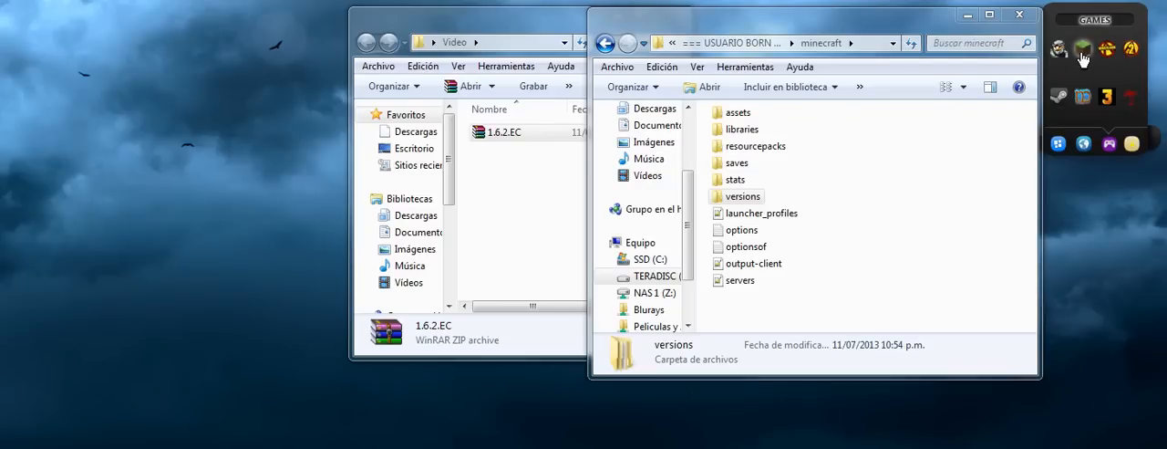
pyautogui.moveTo(1084, 50)
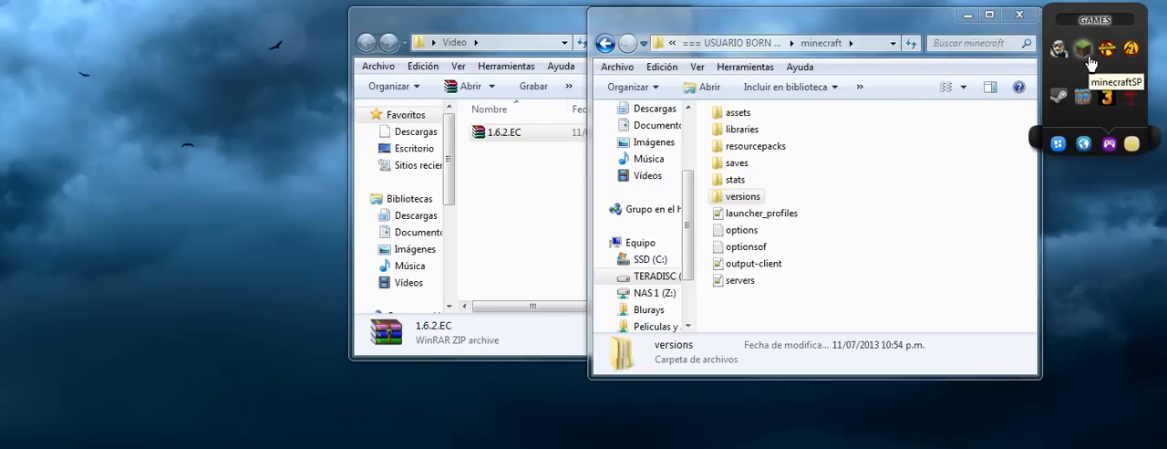
# - Start the MineCrack launcher from the minecraftSP icon in the desktop Games gadget
pyautogui.click(1083, 47)
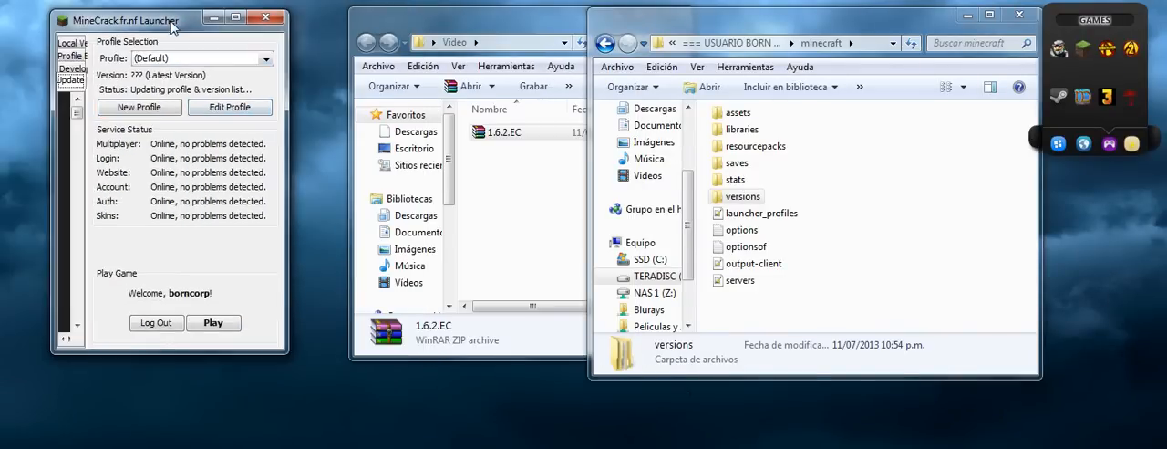
# - Show the Default profile in the Profile Editor and the versions folder containing 1.6.2
pyautogui.moveTo(124, 19); pyautogui.dragTo(153, 26)
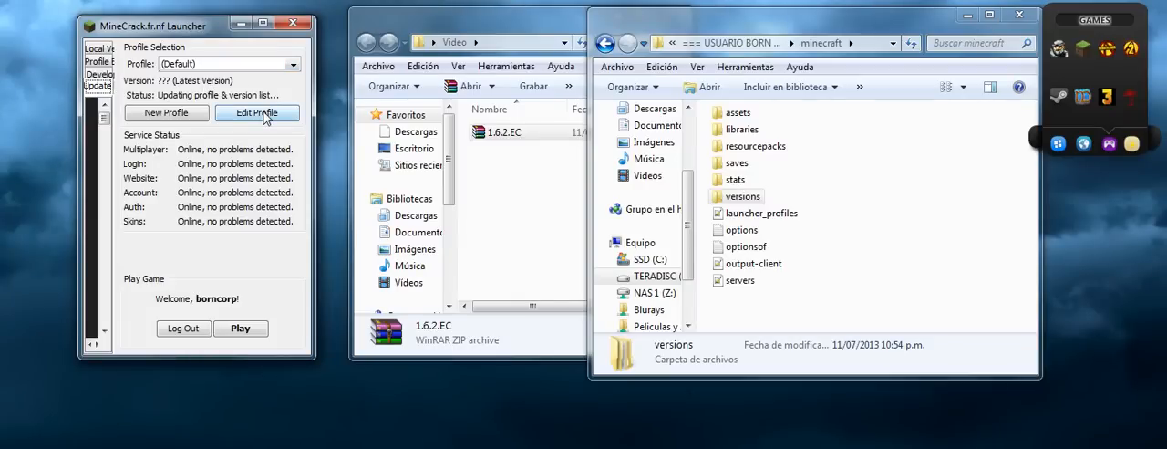
pyautogui.click(256, 113)
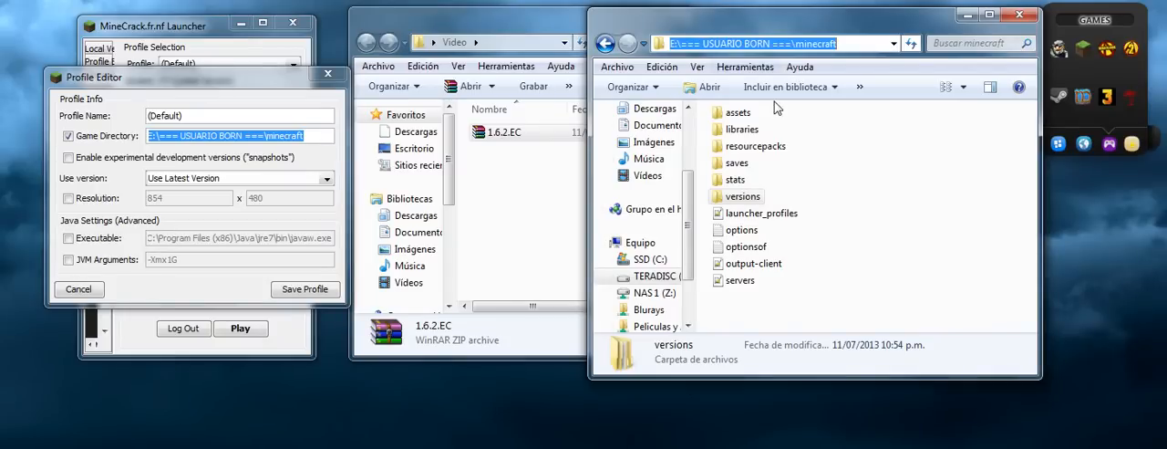
pyautogui.moveTo(843, 204)
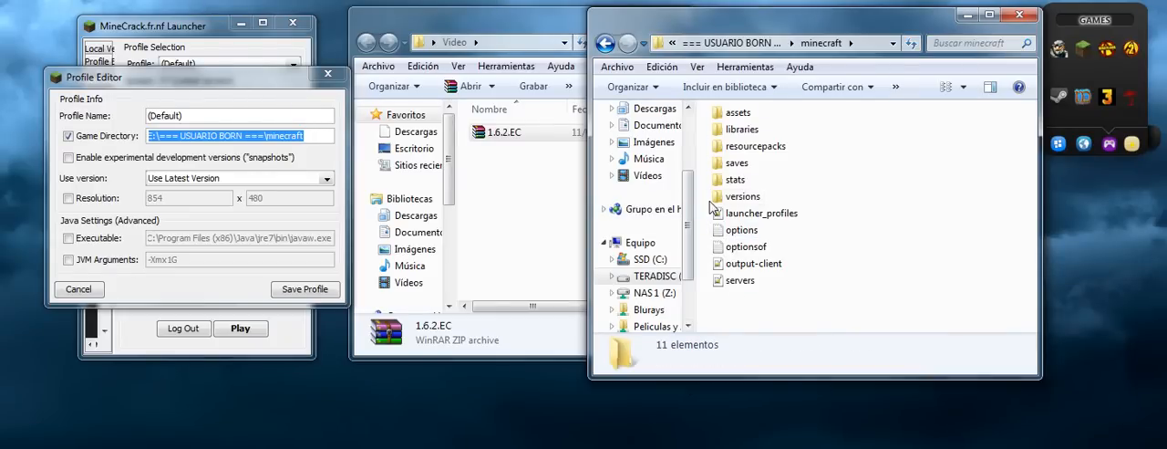
pyautogui.doubleClick(742, 197)
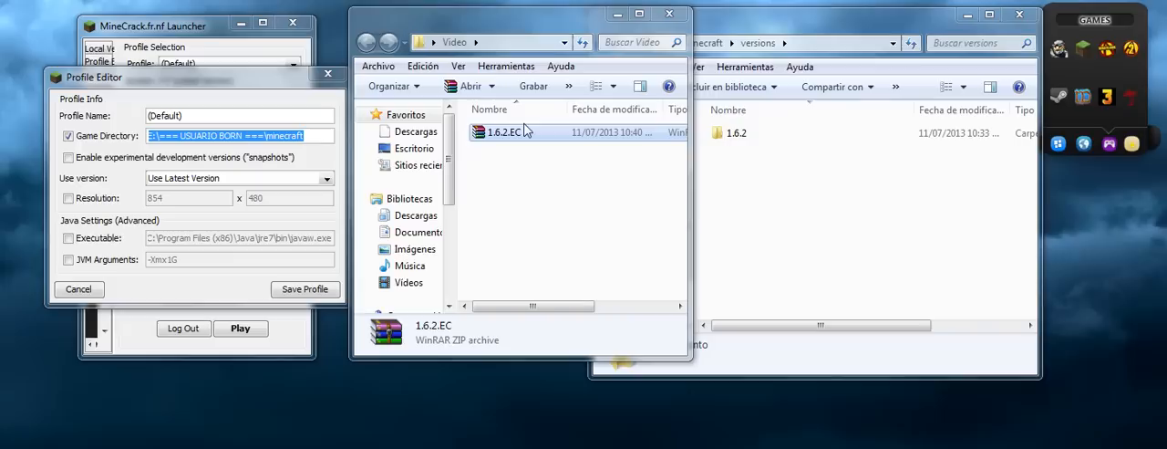
# - Extract 1.6.2.EC from 1.6.2.EC.zip into versions and verify the folder's contents
pyautogui.doubleClick(504, 131)
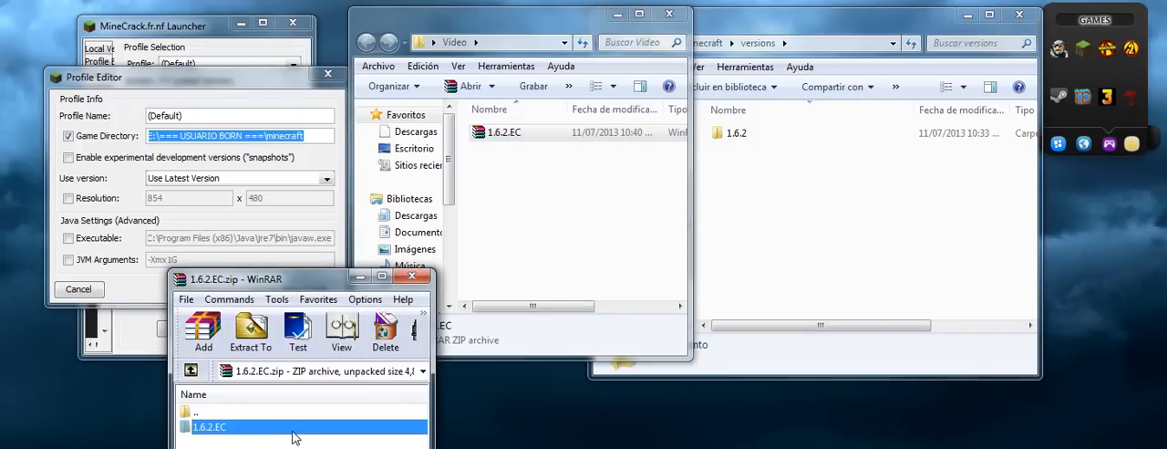
pyautogui.moveTo(299, 332)
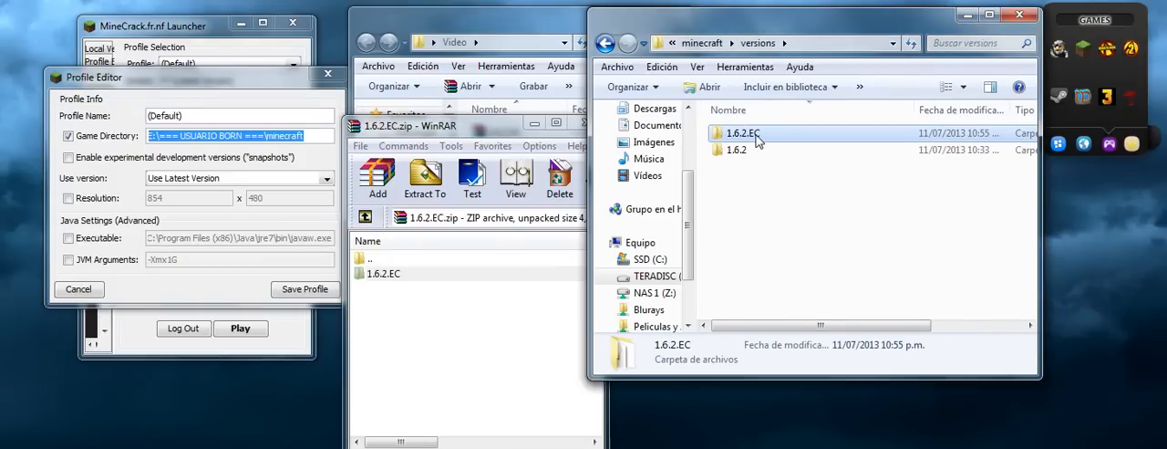
pyautogui.doubleClick(740, 133)
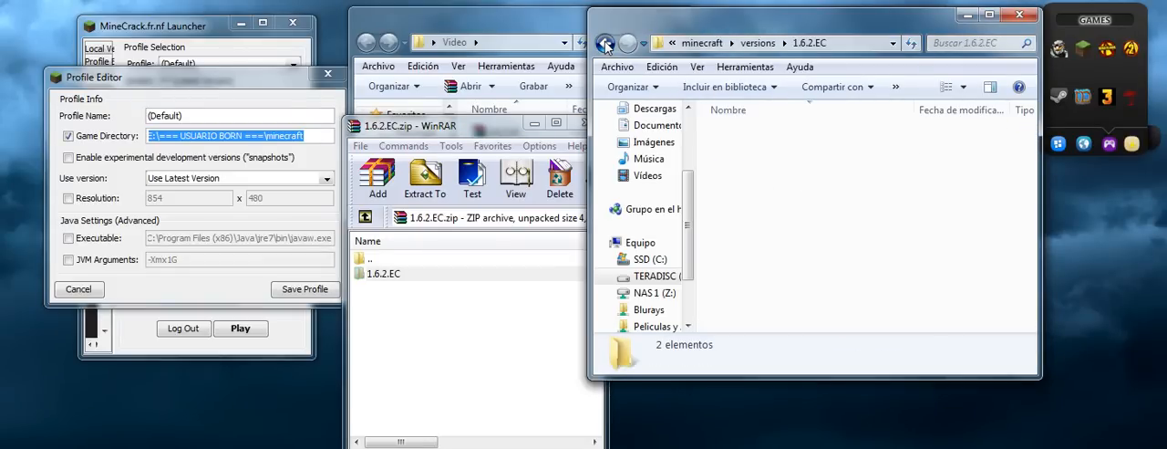
pyautogui.click(606, 43)
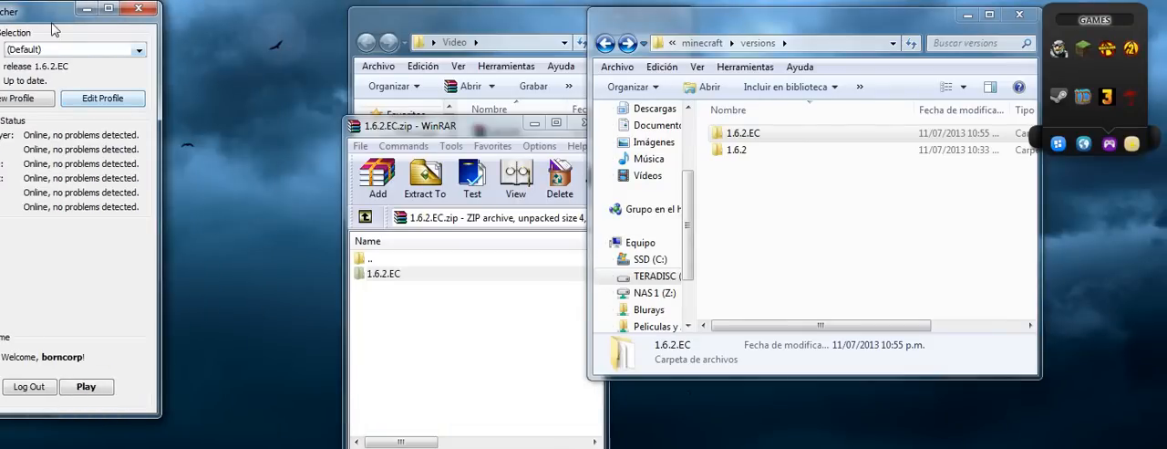
# - Save the Default profile with Use version set to release 1.6.2.EC
pyautogui.click(102, 98)
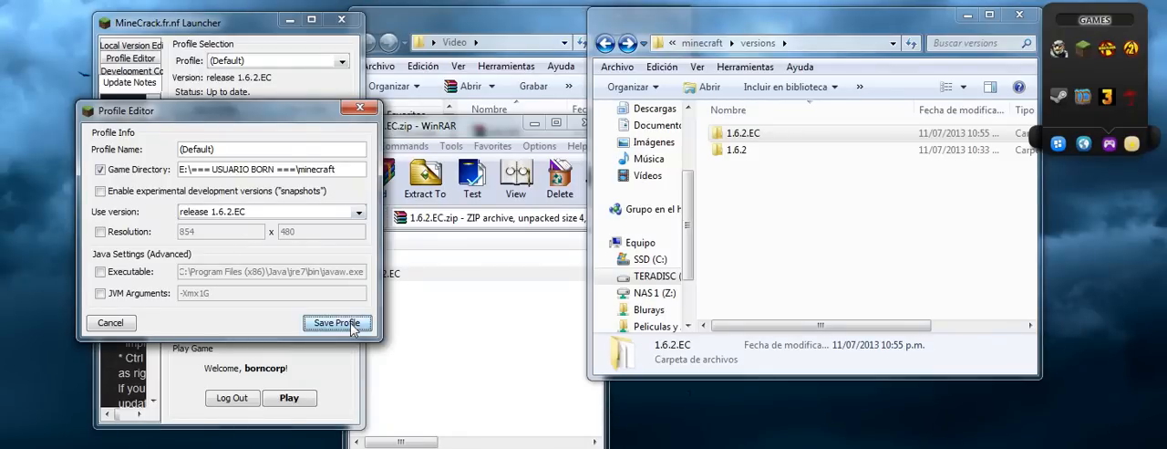
pyautogui.click(336, 321)
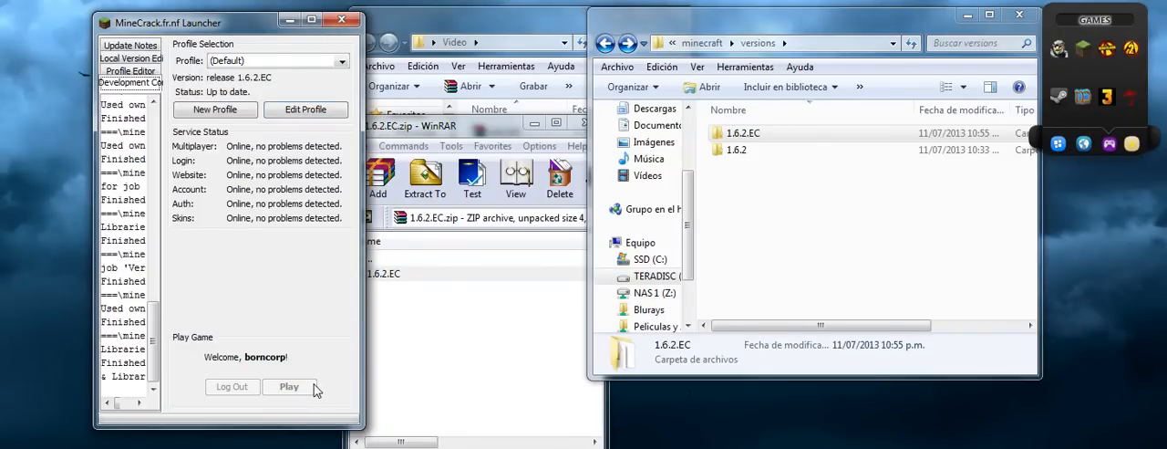
# - Play the Default profile so the Minecraft 1.6.2 game window opens
pyautogui.click(288, 386)
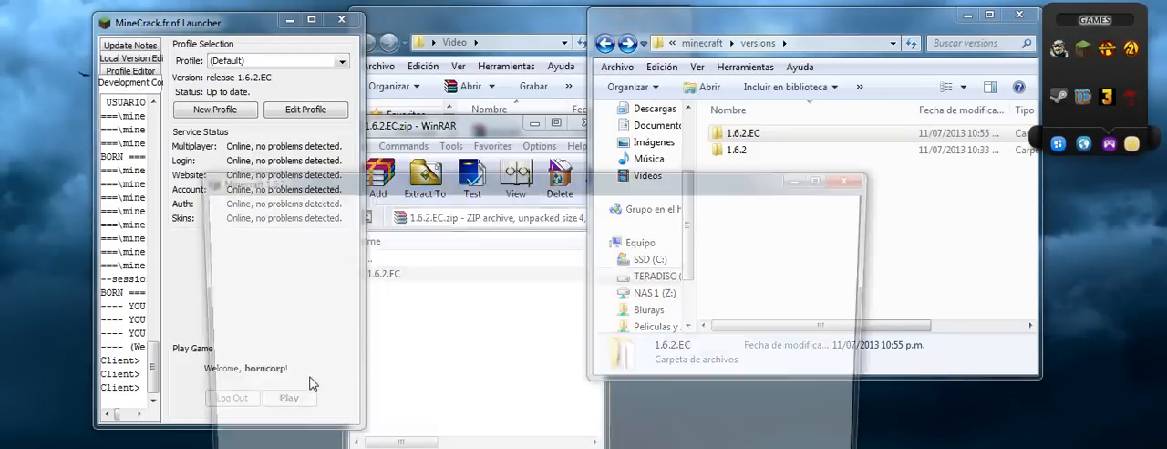
pyautogui.click(288, 397)
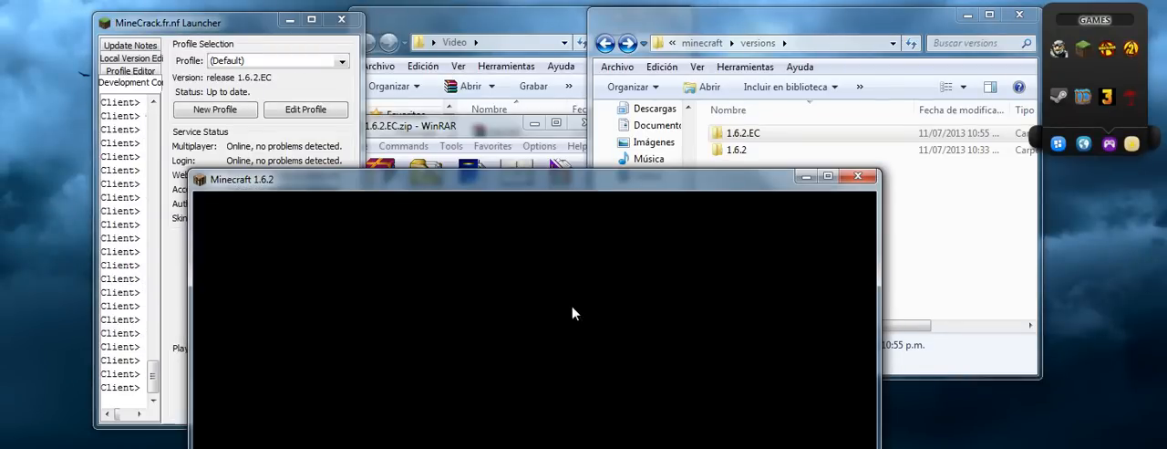